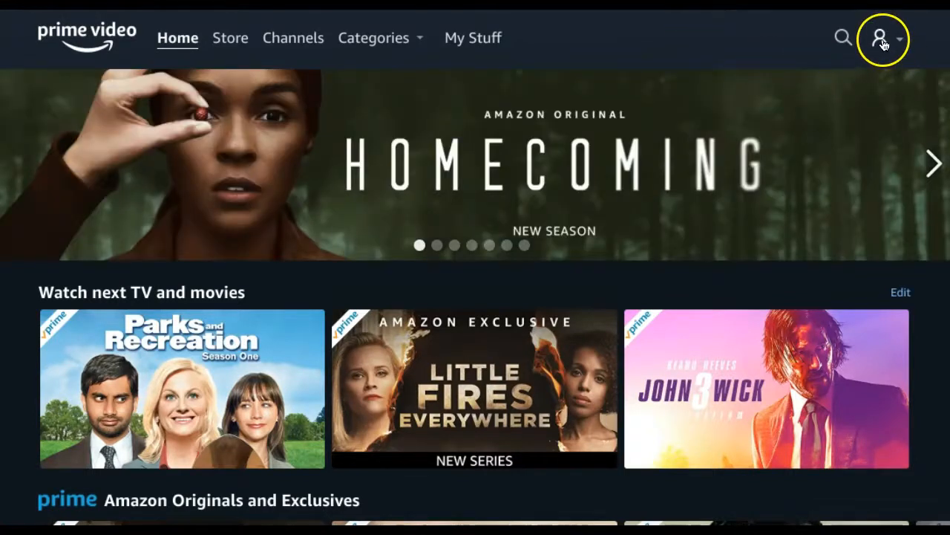
Step: Go from the profile menu to Account & Settings and select Watch history
click(880, 38)
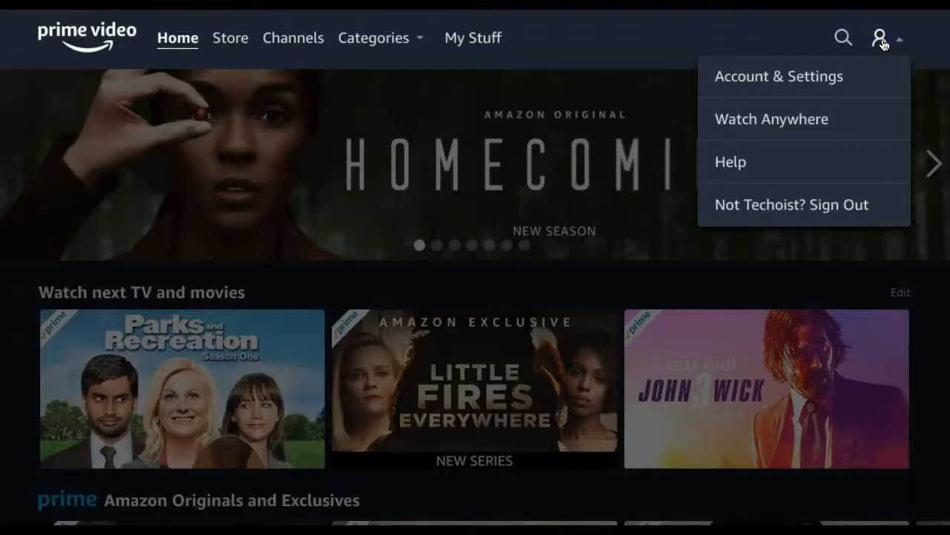
mouse_move(867, 82)
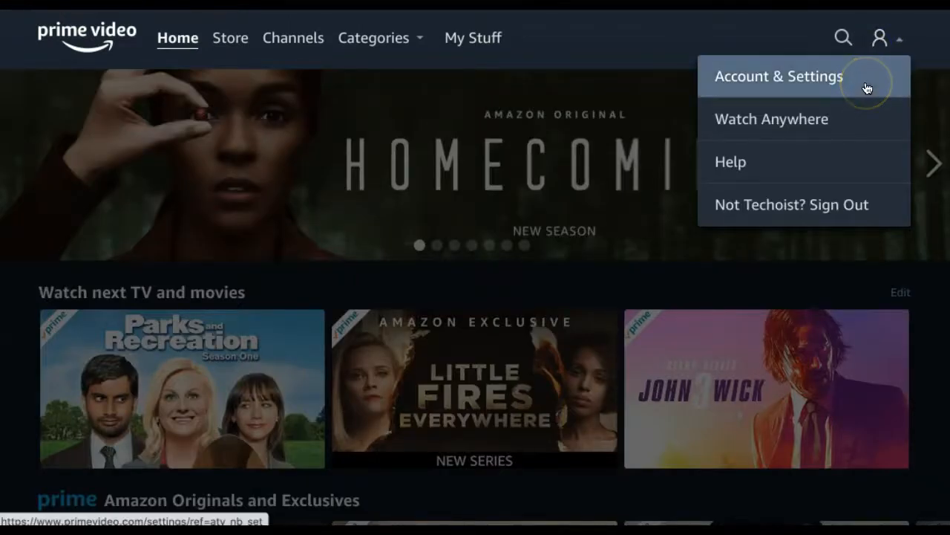
click(778, 76)
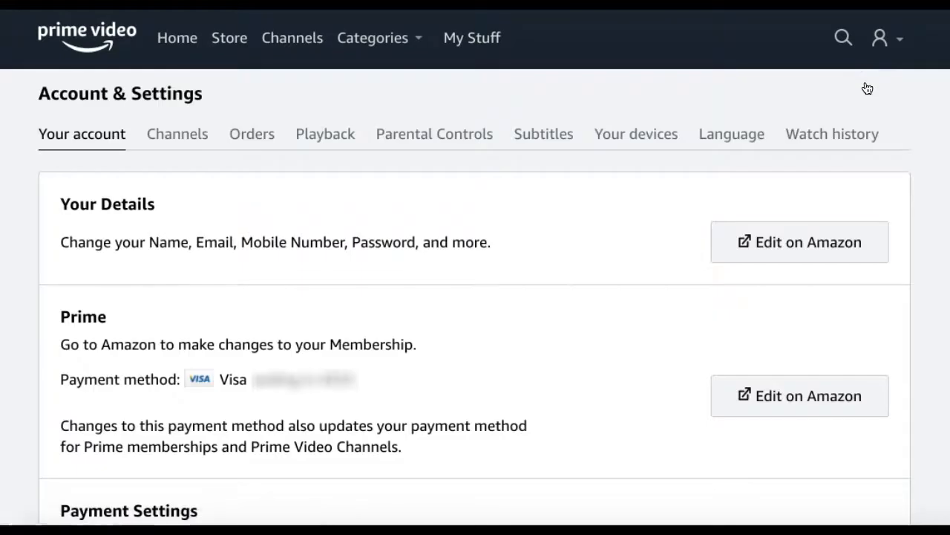
mouse_move(613, 163)
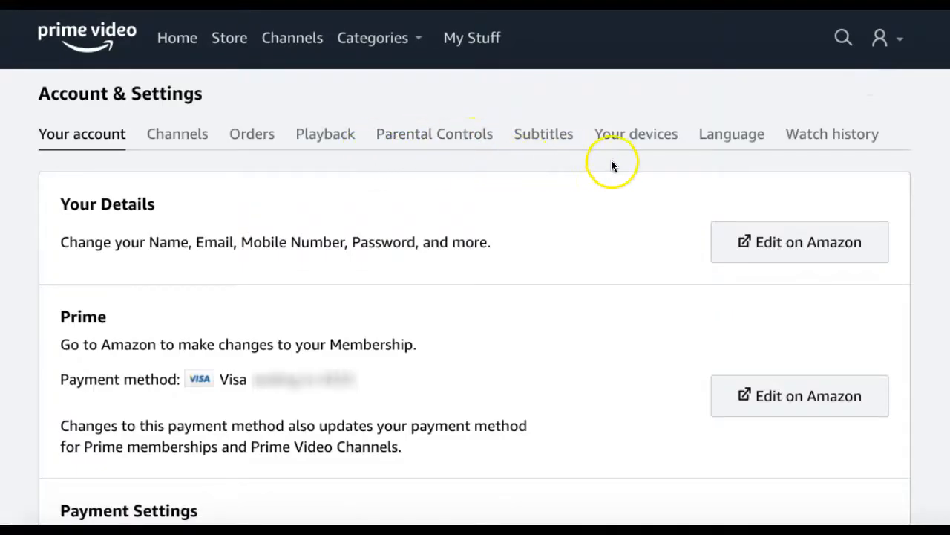
click(832, 134)
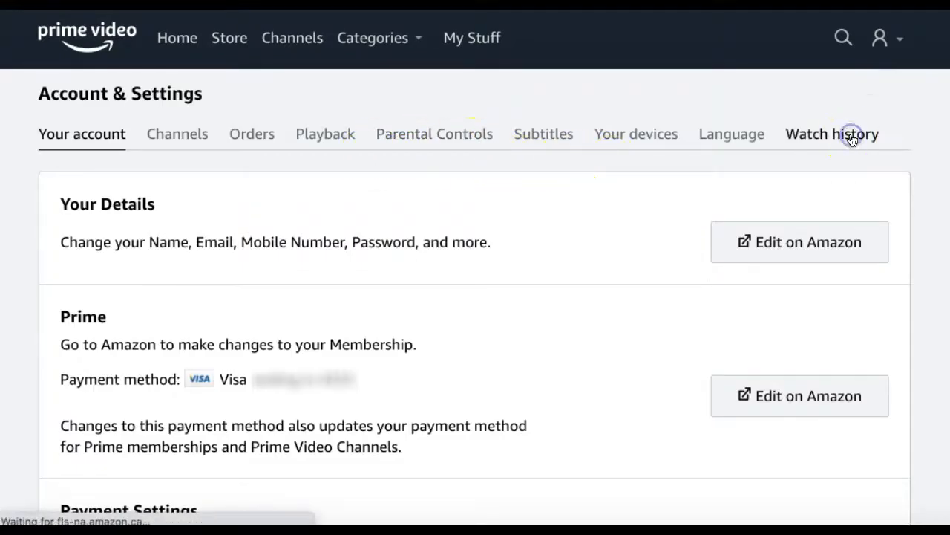
Step: Show the watch history listing Parks And Recreation and Little Fires Everywhere Season 1
click(832, 133)
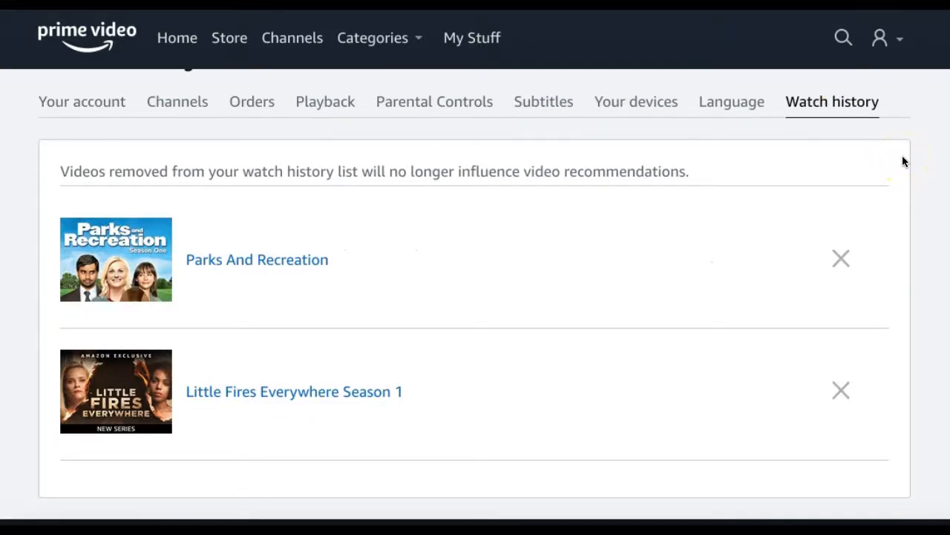
mouse_move(911, 234)
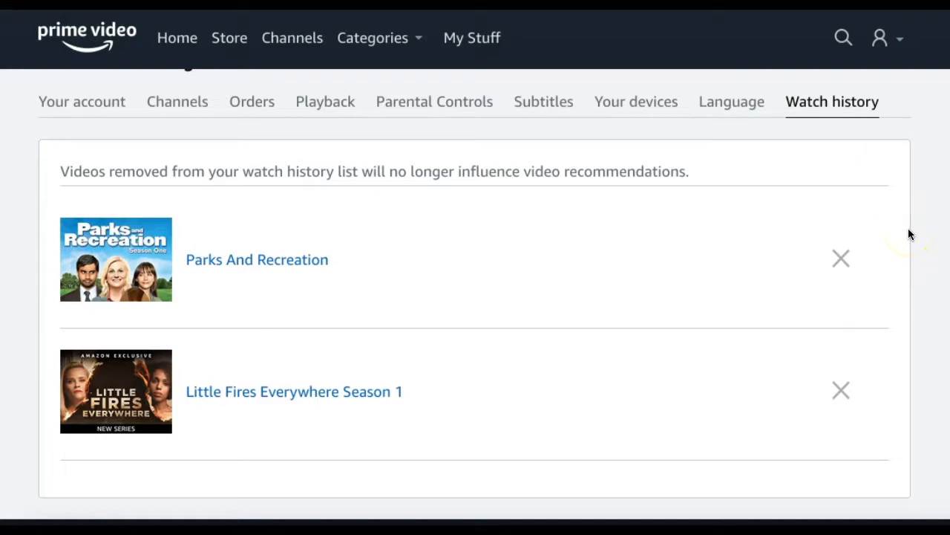
mouse_move(839, 267)
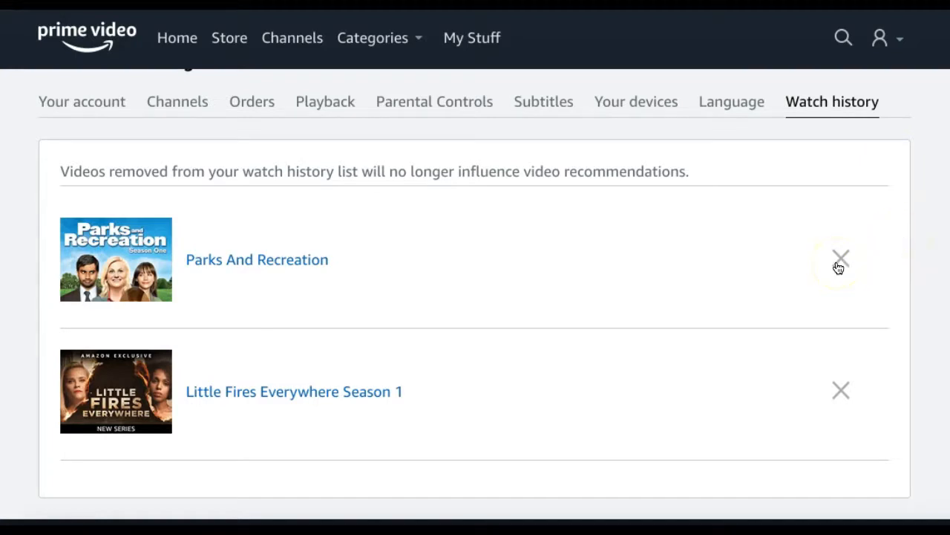
click(839, 264)
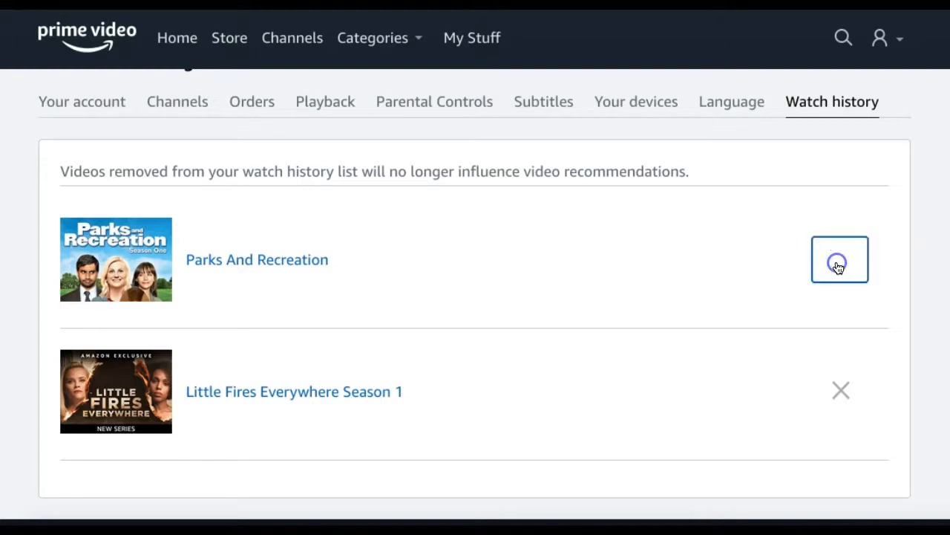
Step: Remove Parks And Recreation from watch history and return to the home page
click(839, 259)
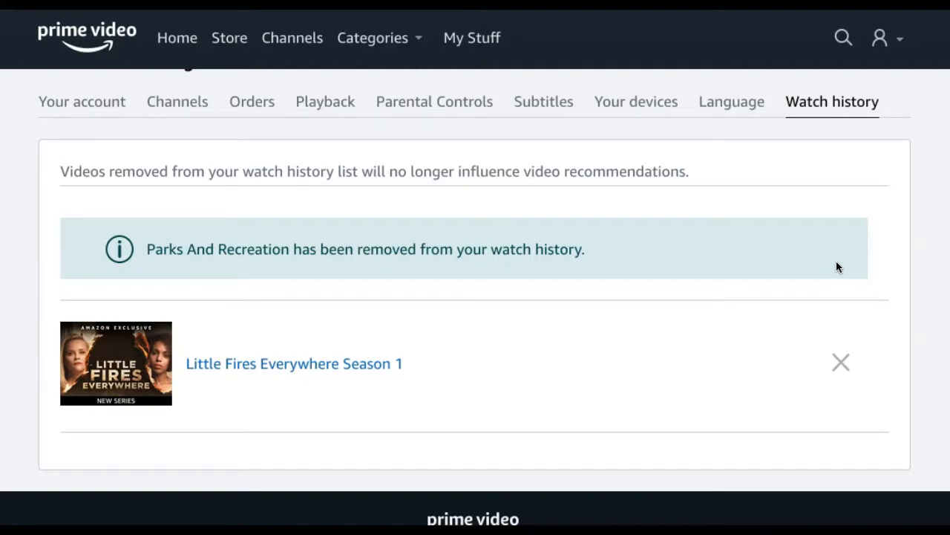
click(176, 37)
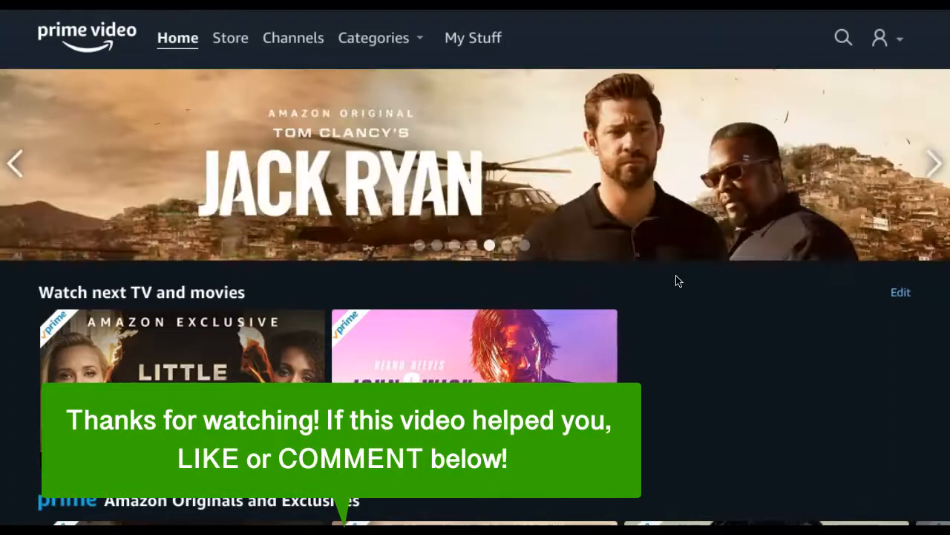
Step: Check the Watch next row, now showing Little Fires Everywhere and John Wick
click(934, 164)
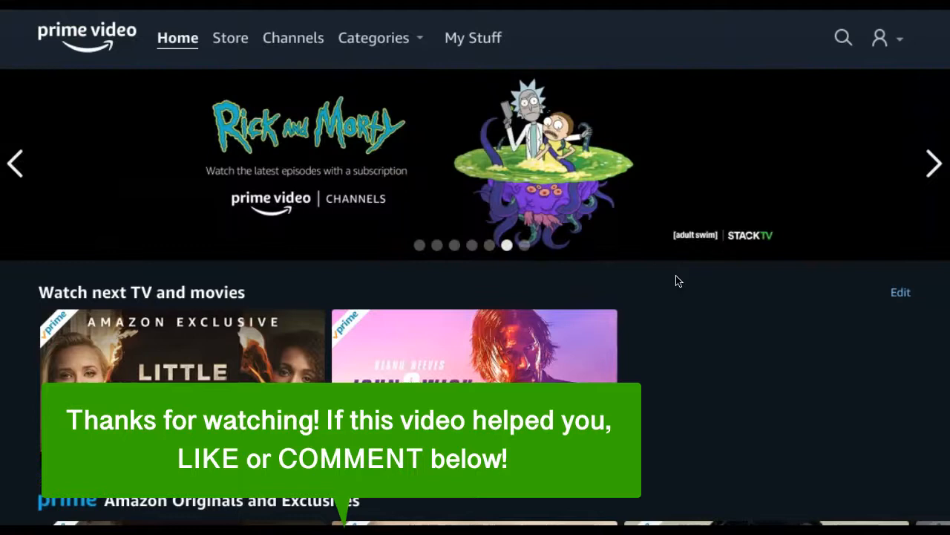